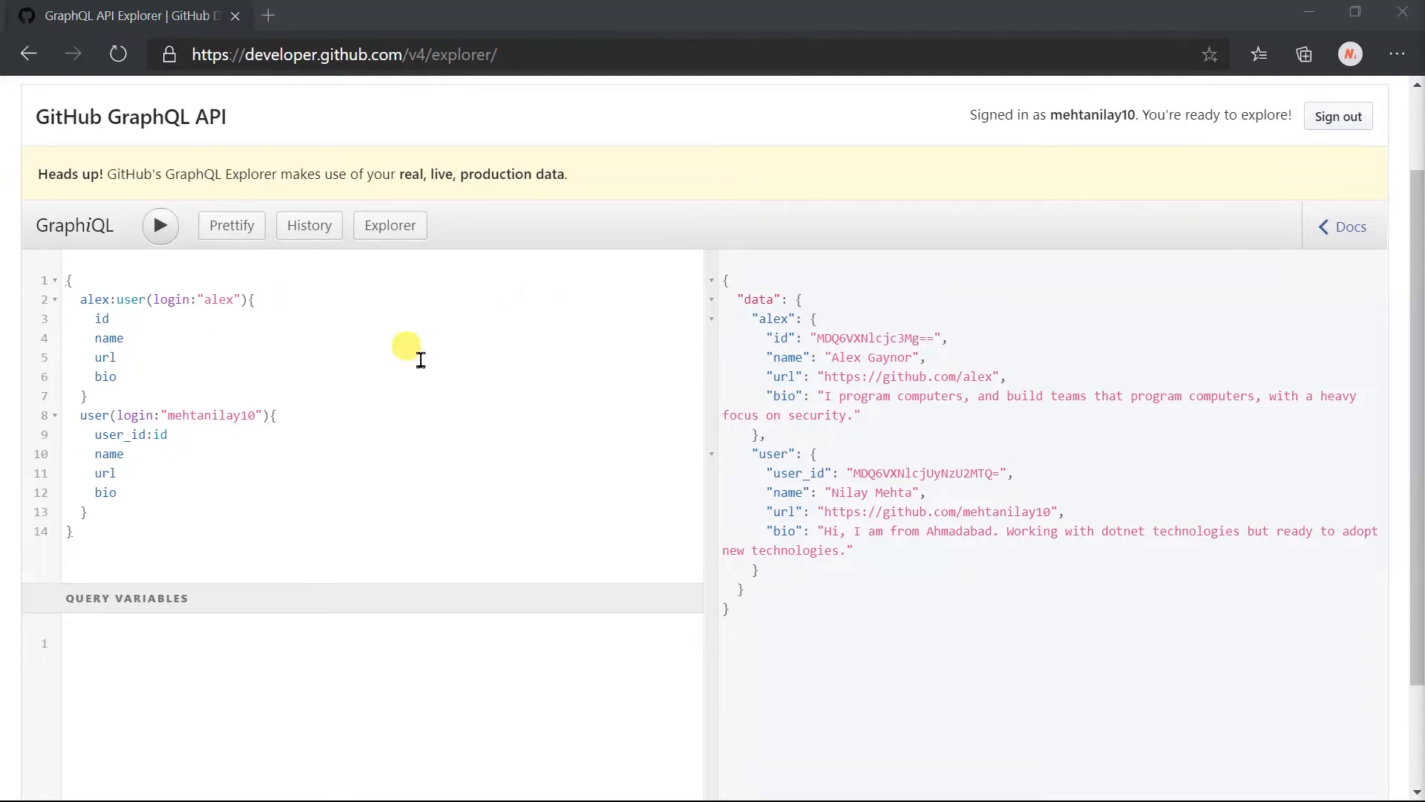
# - Select the alex query's id, name, url and bio fields to move them out of the query
pyautogui.moveTo(77, 317); pyautogui.dragTo(119, 375)
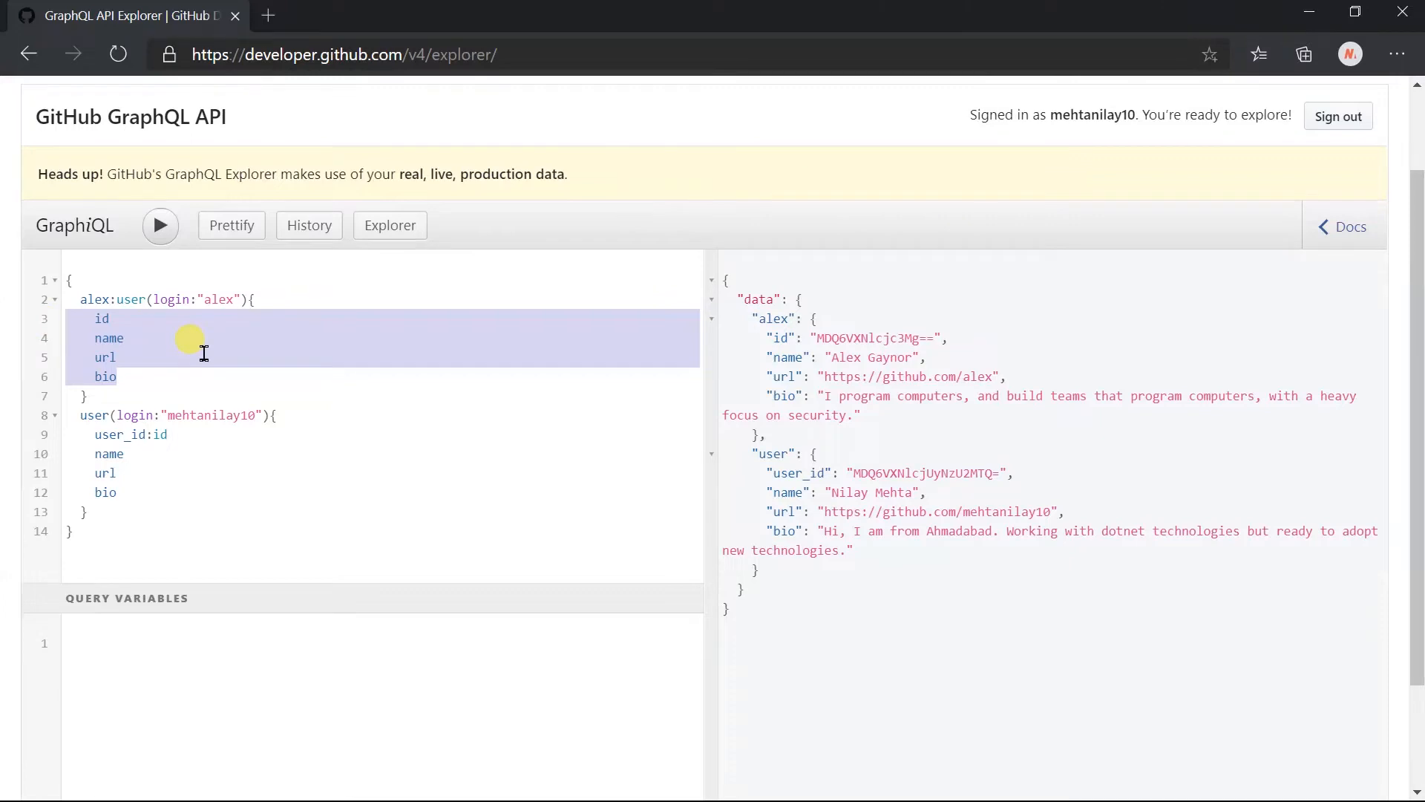
pyautogui.click(162, 469)
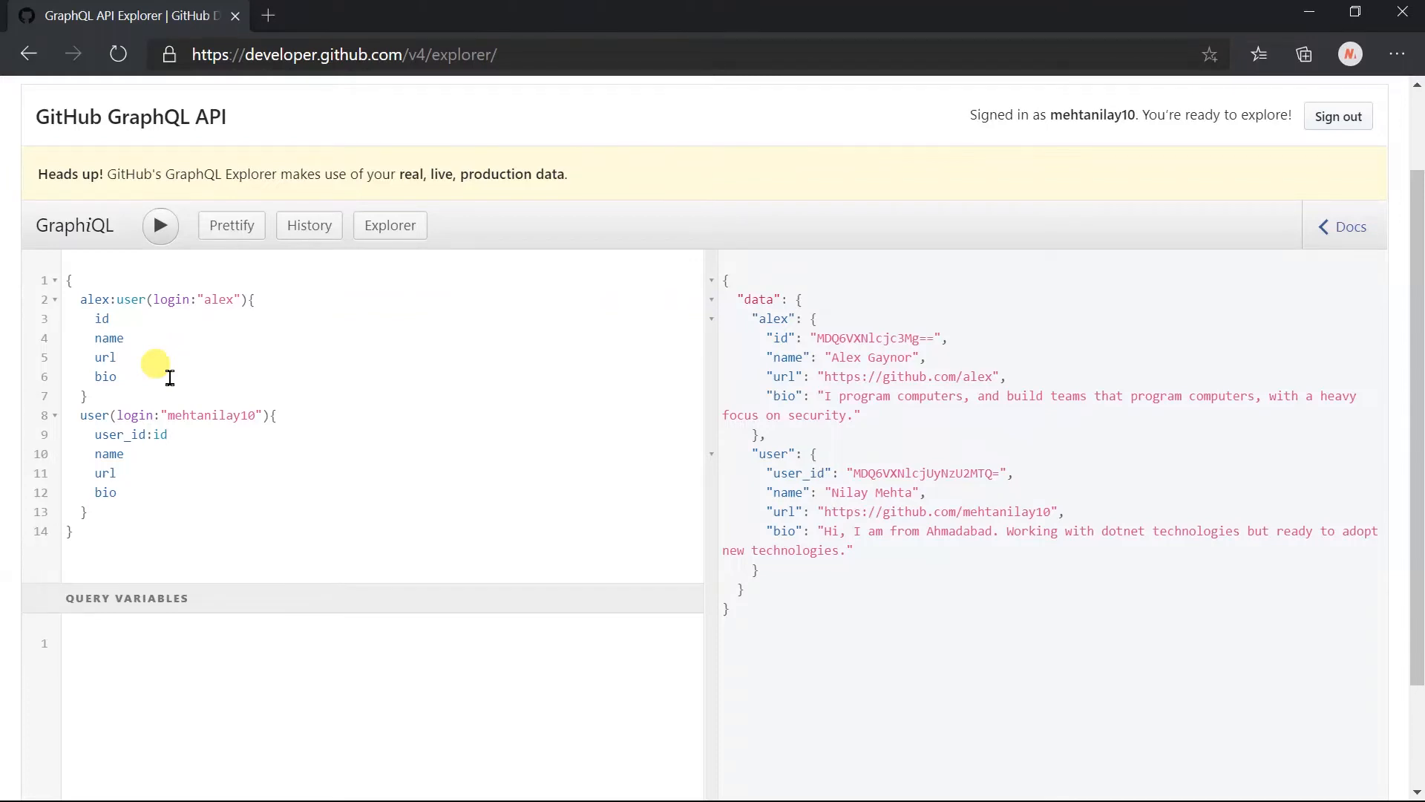
pyautogui.click(116, 356)
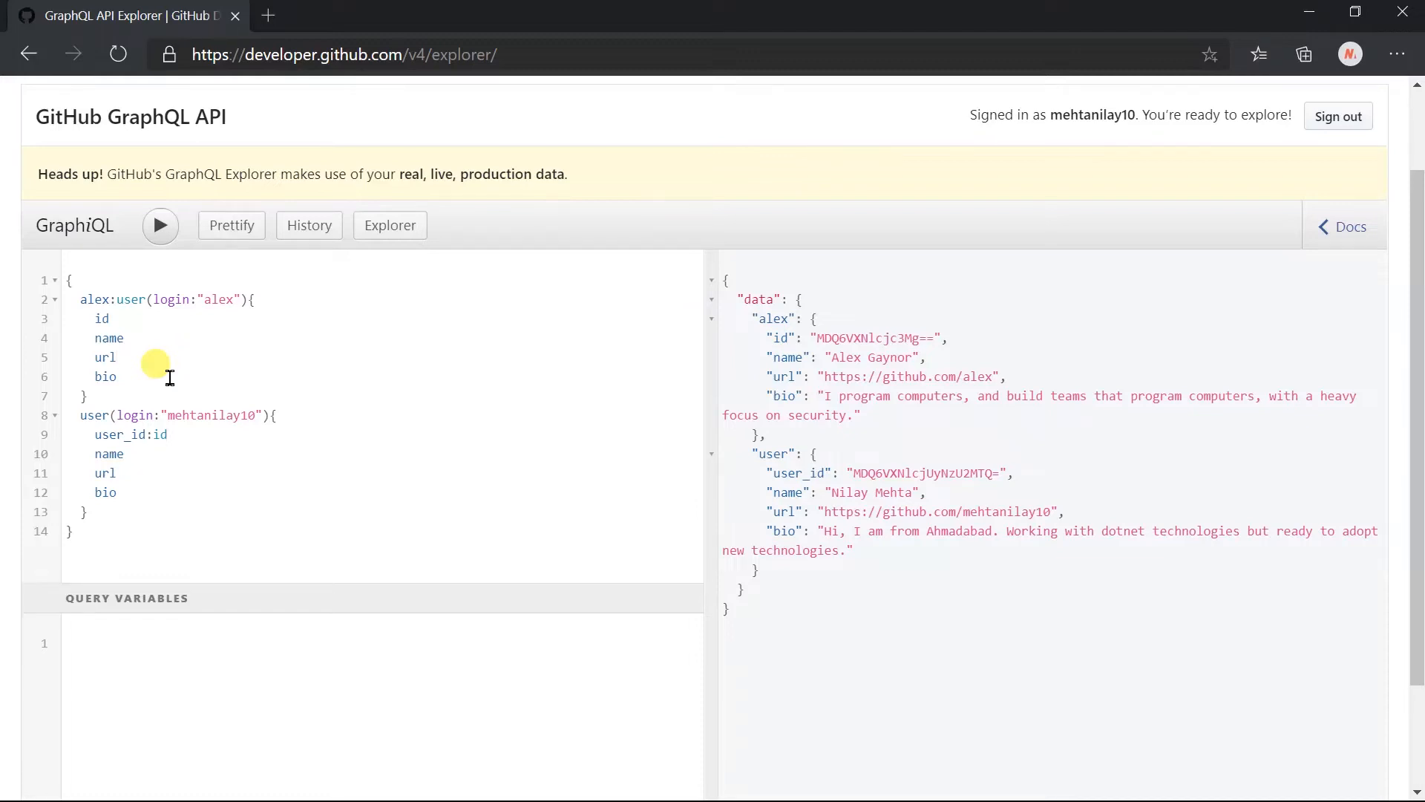
pyautogui.click(116, 356)
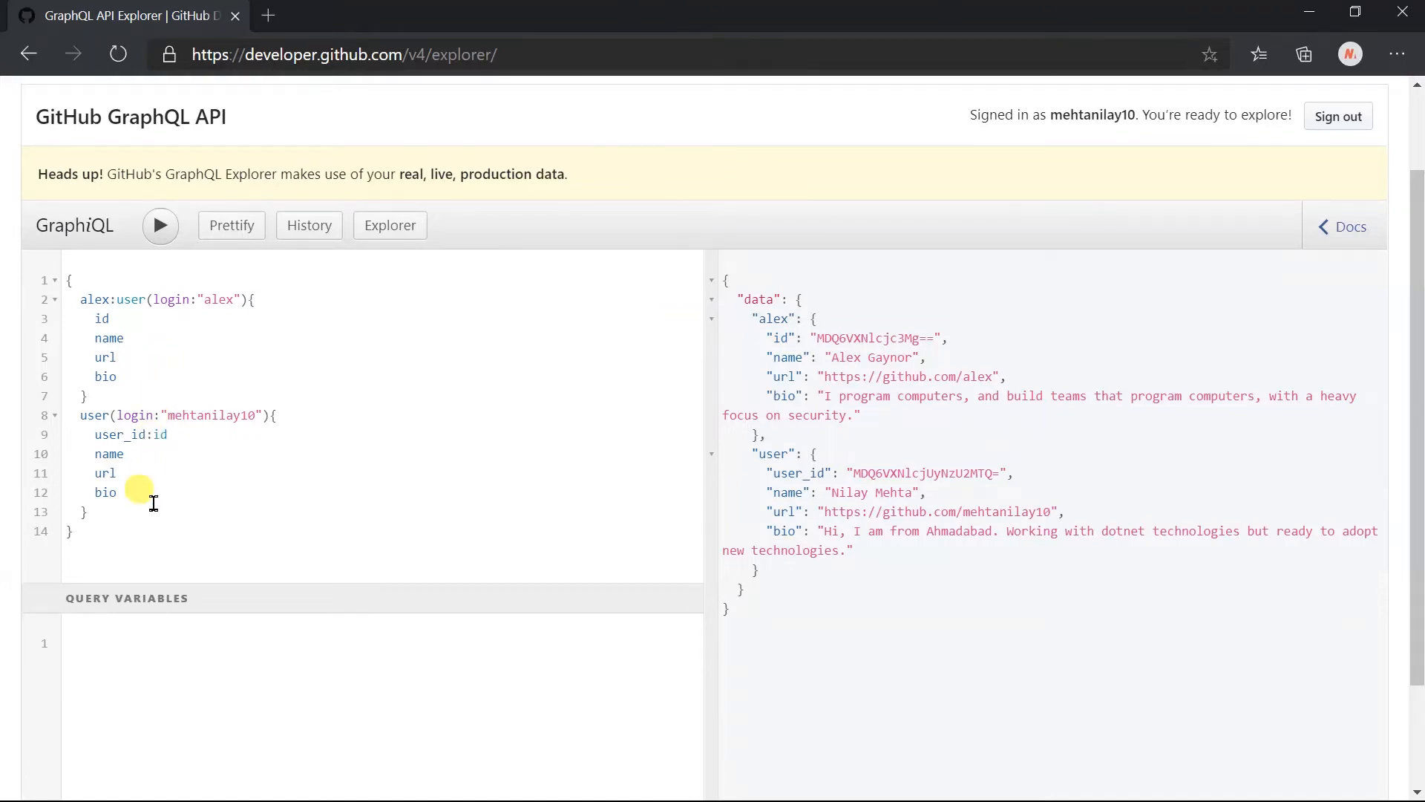
# - Declare a new 'fragment userFields on User' below the query to hold those fields
pyautogui.press('Enter')
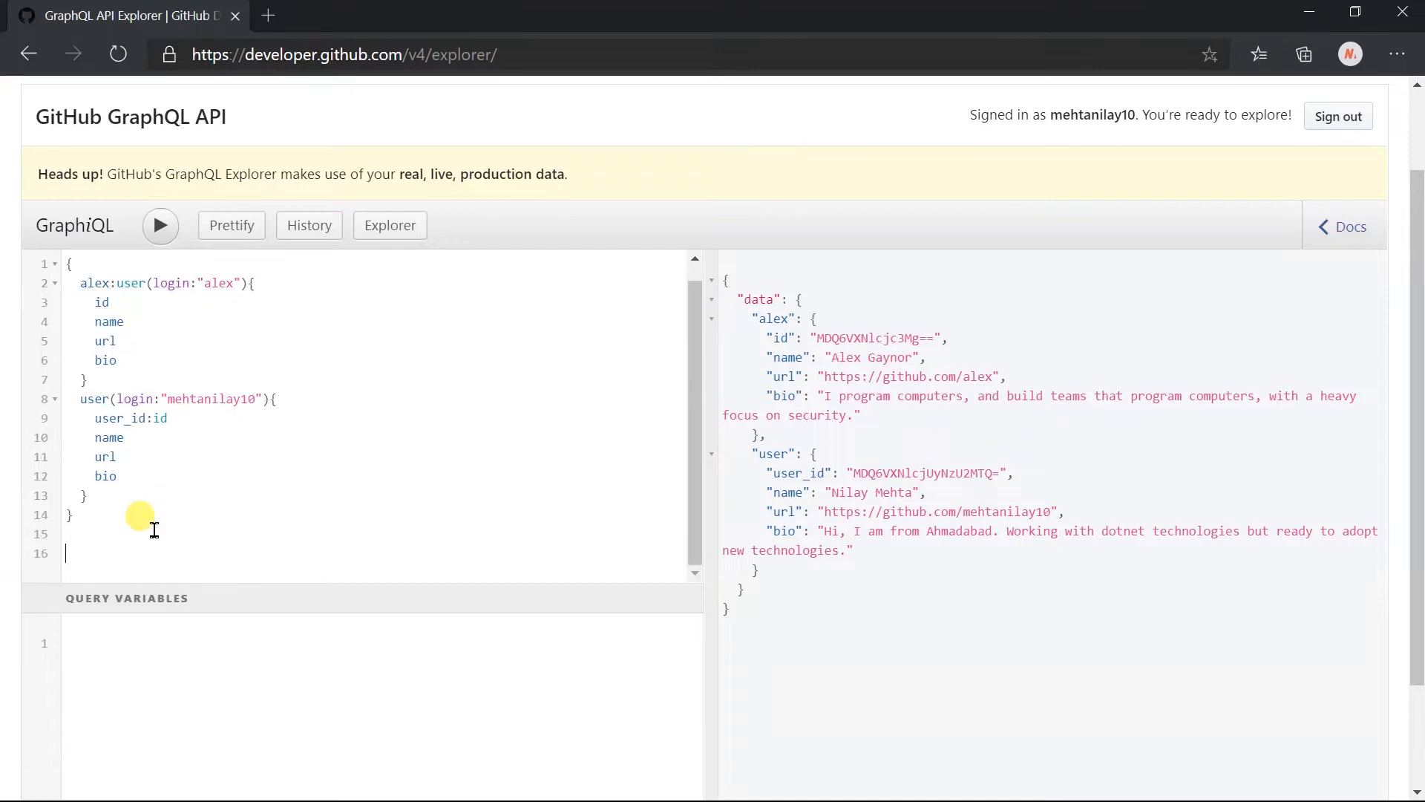
pyautogui.write('fr')
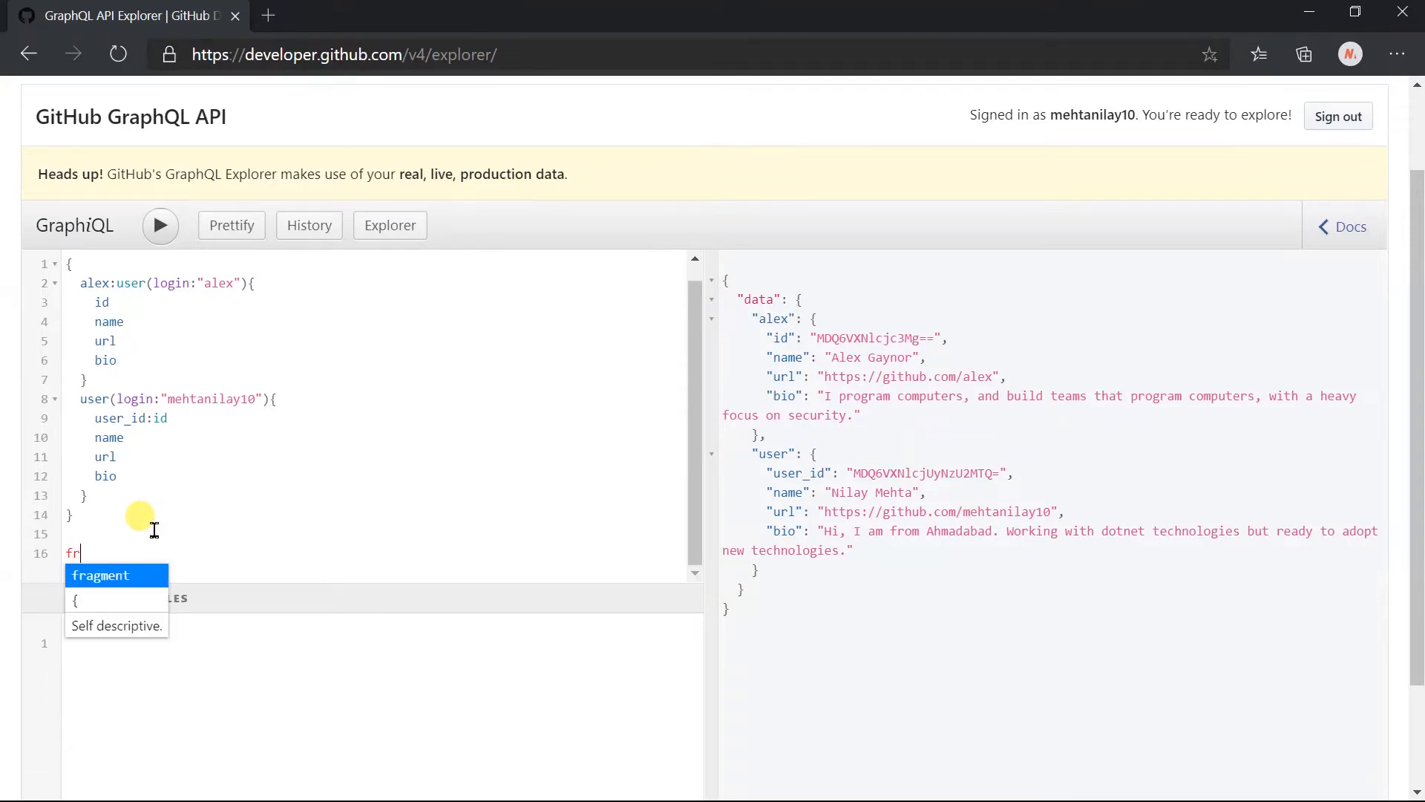
pyautogui.write('ag')
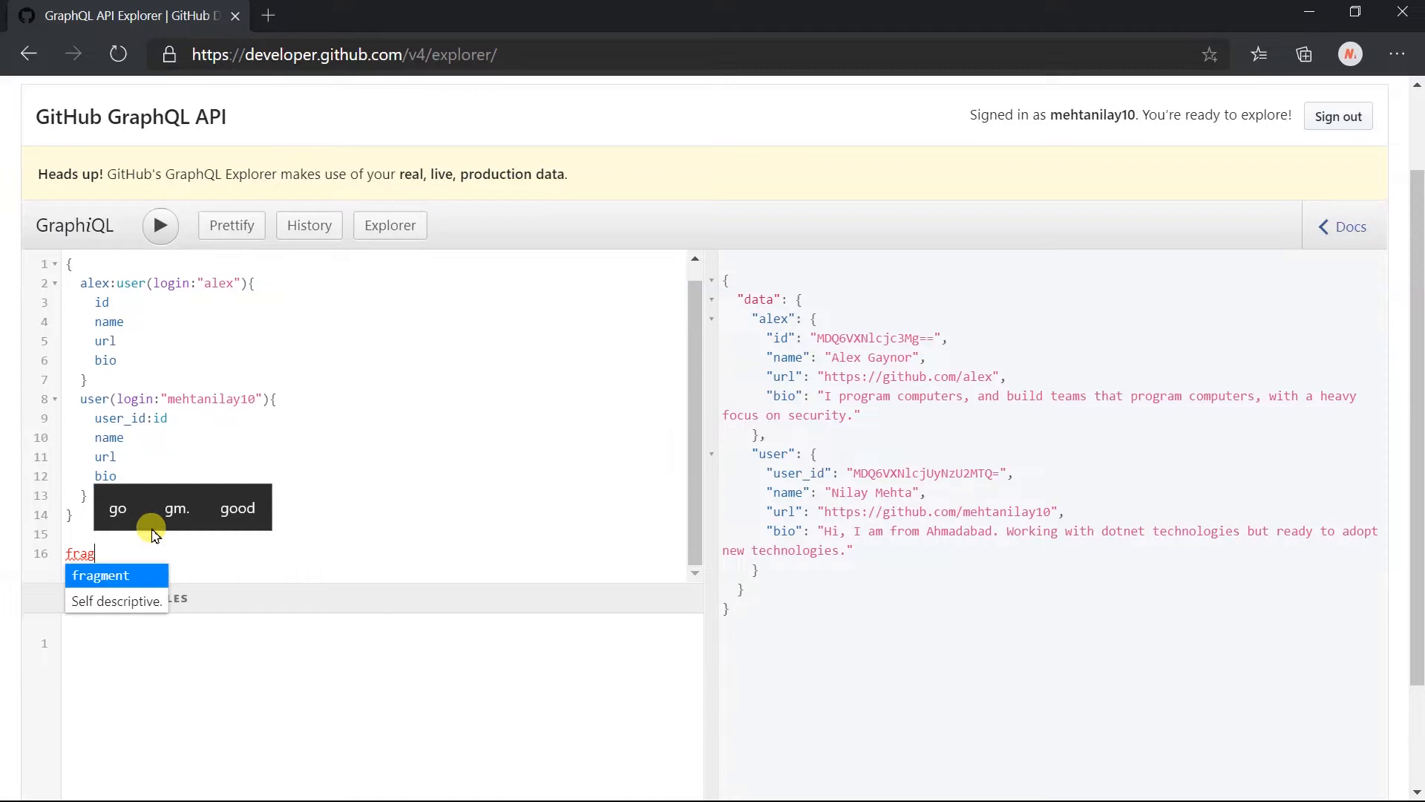
pyautogui.write('ment_')
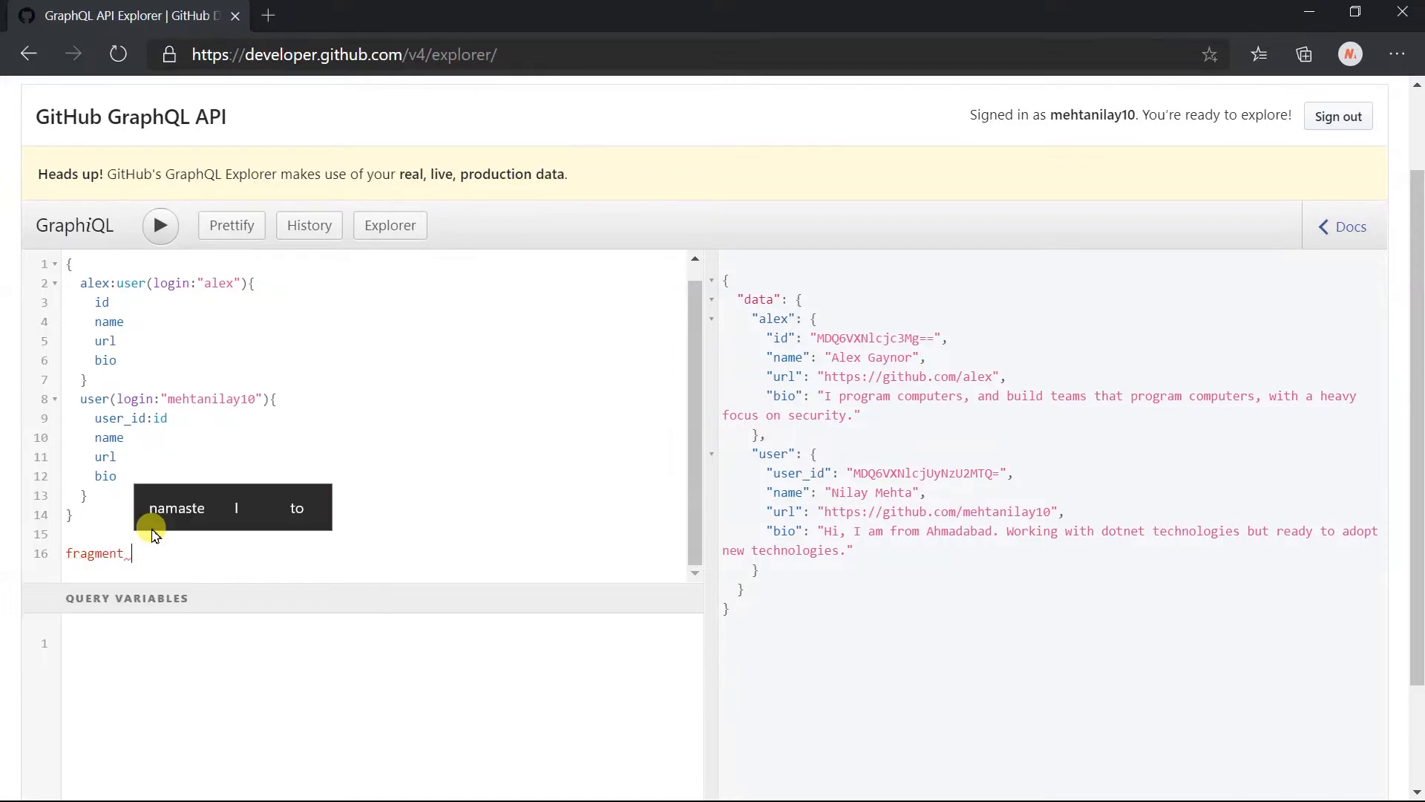
pyautogui.write('userFie')
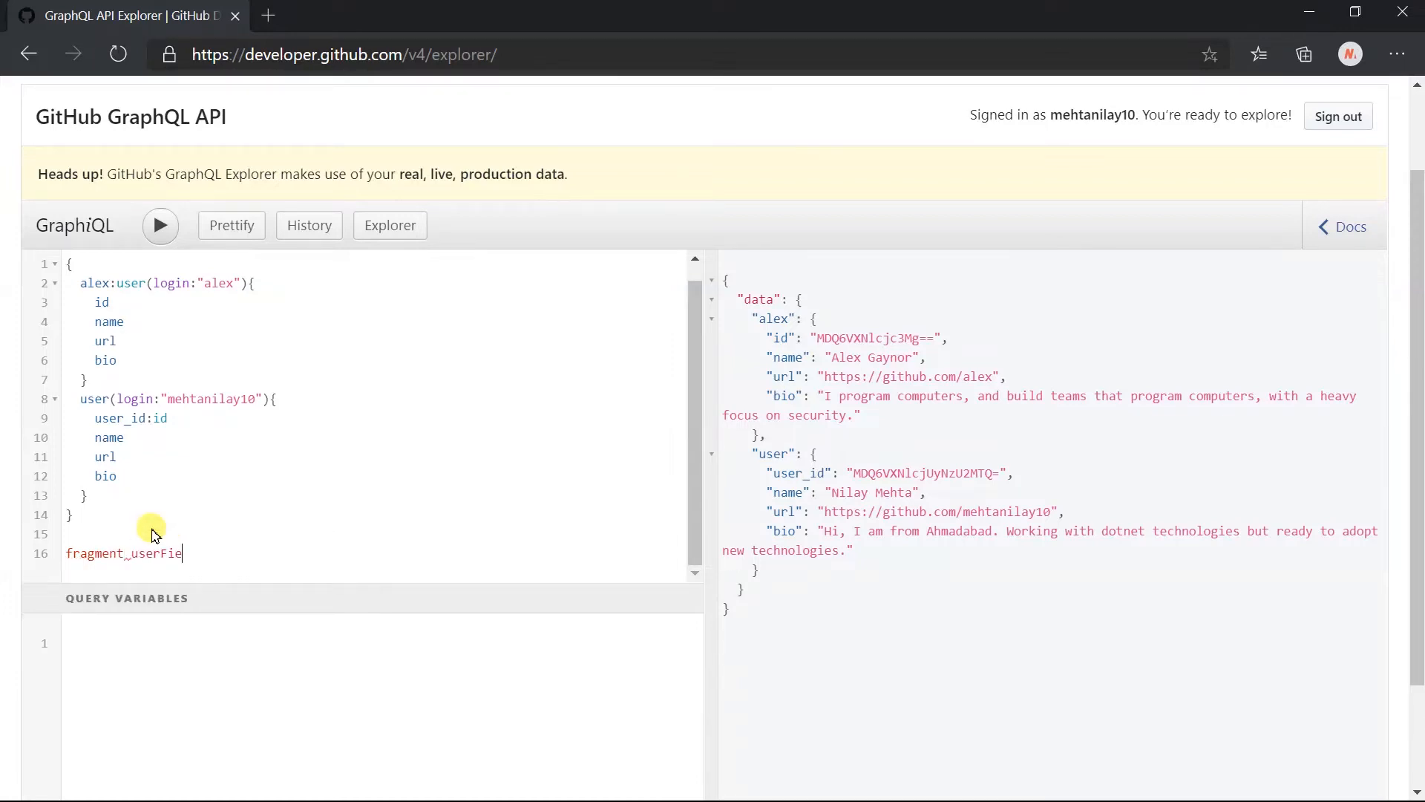
pyautogui.write('lds')
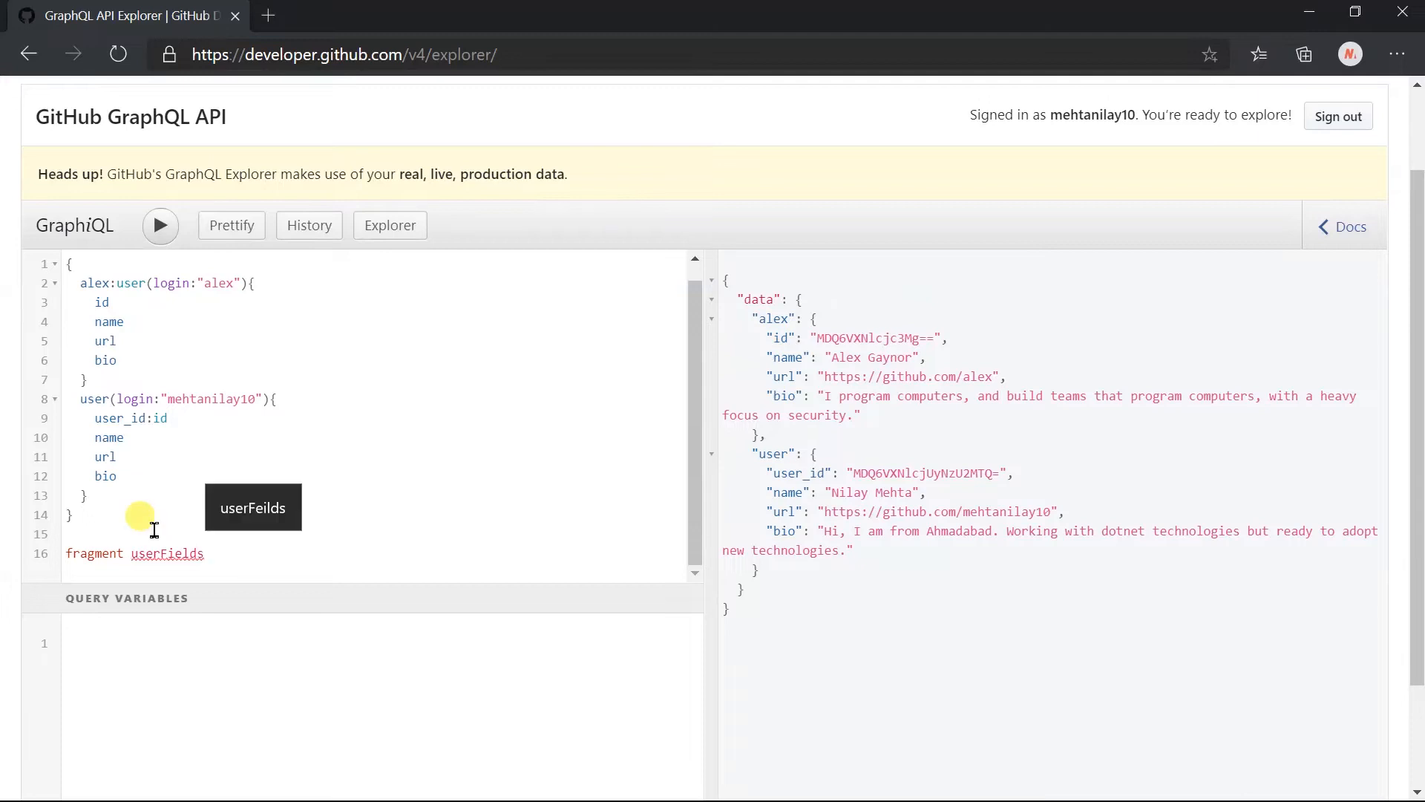
pyautogui.write('on')
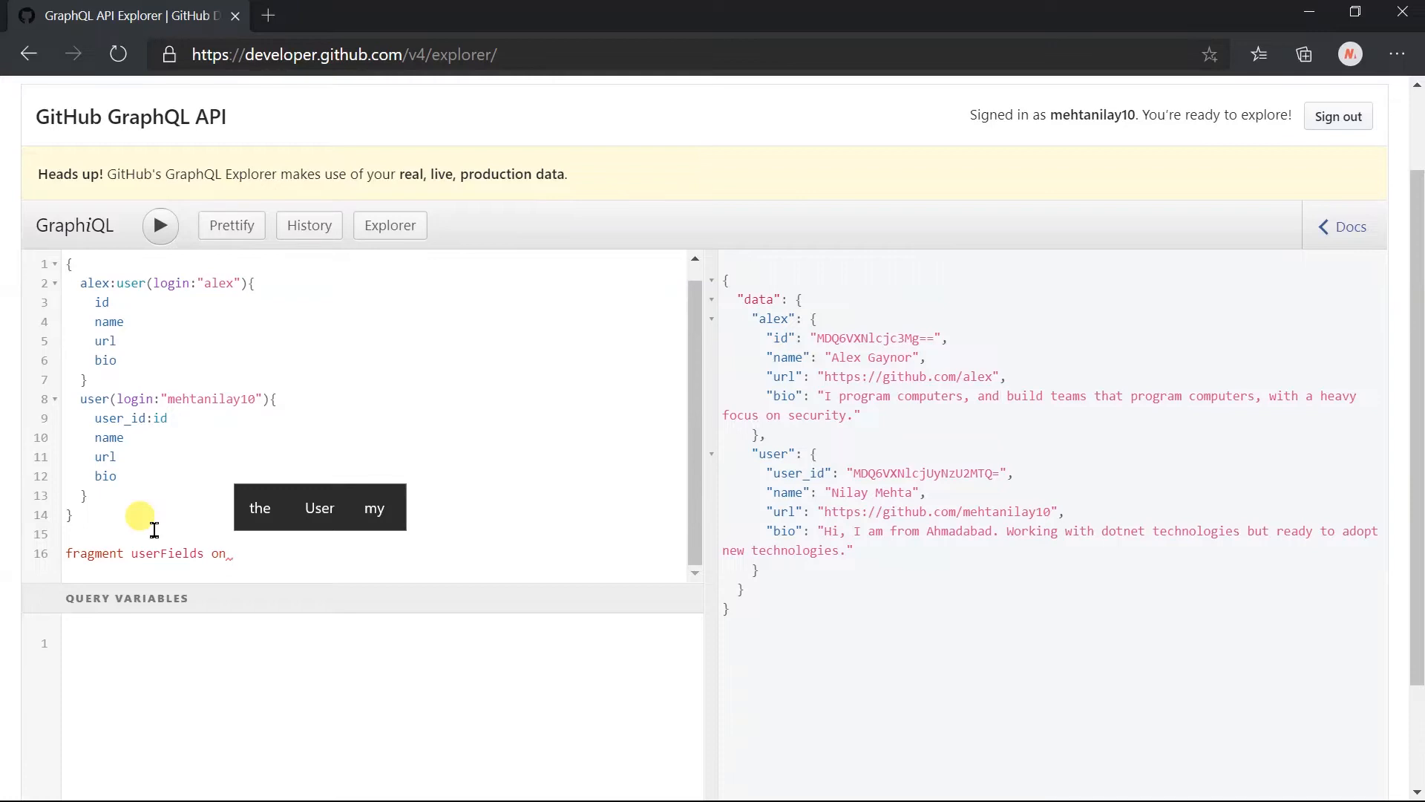
pyautogui.moveTo(163, 448)
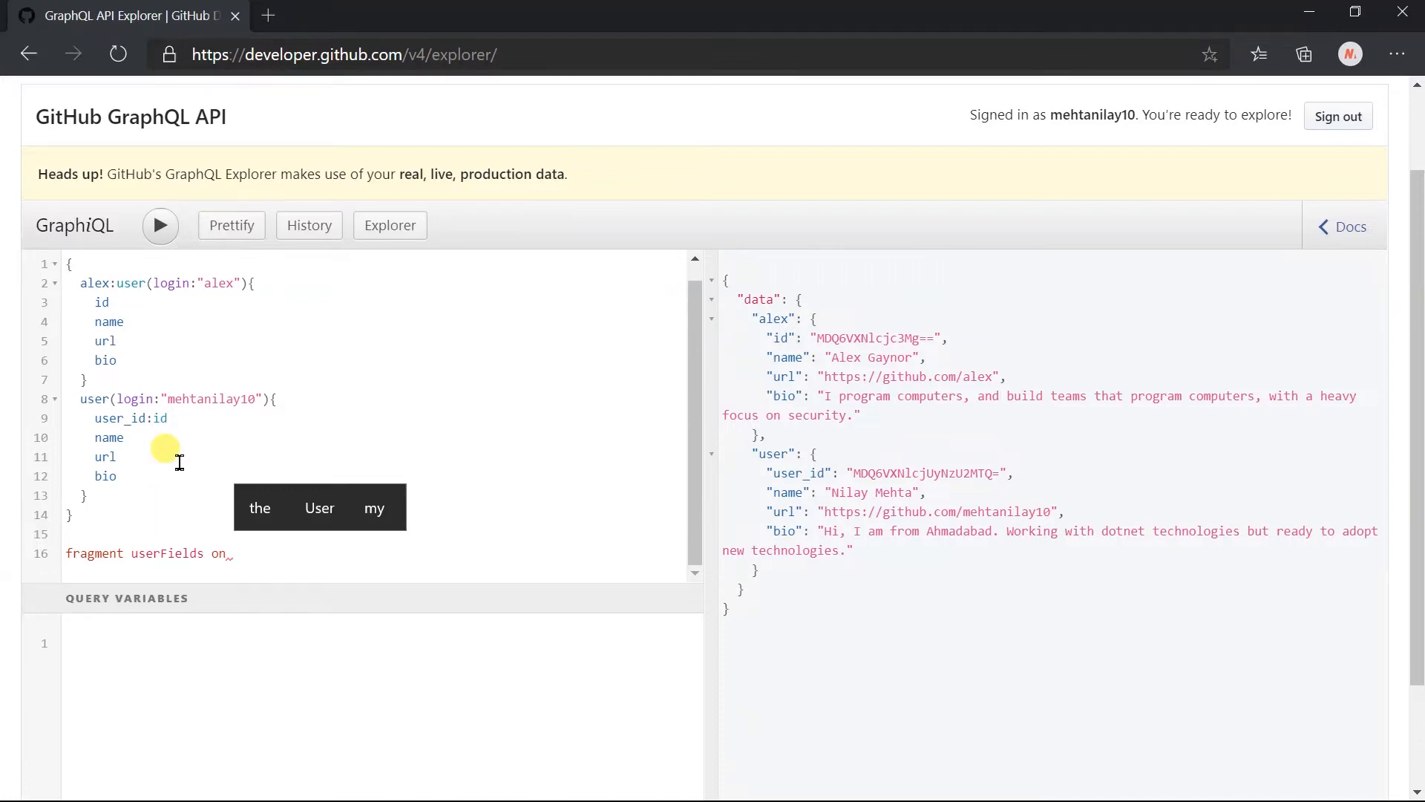
pyautogui.moveTo(81, 398)
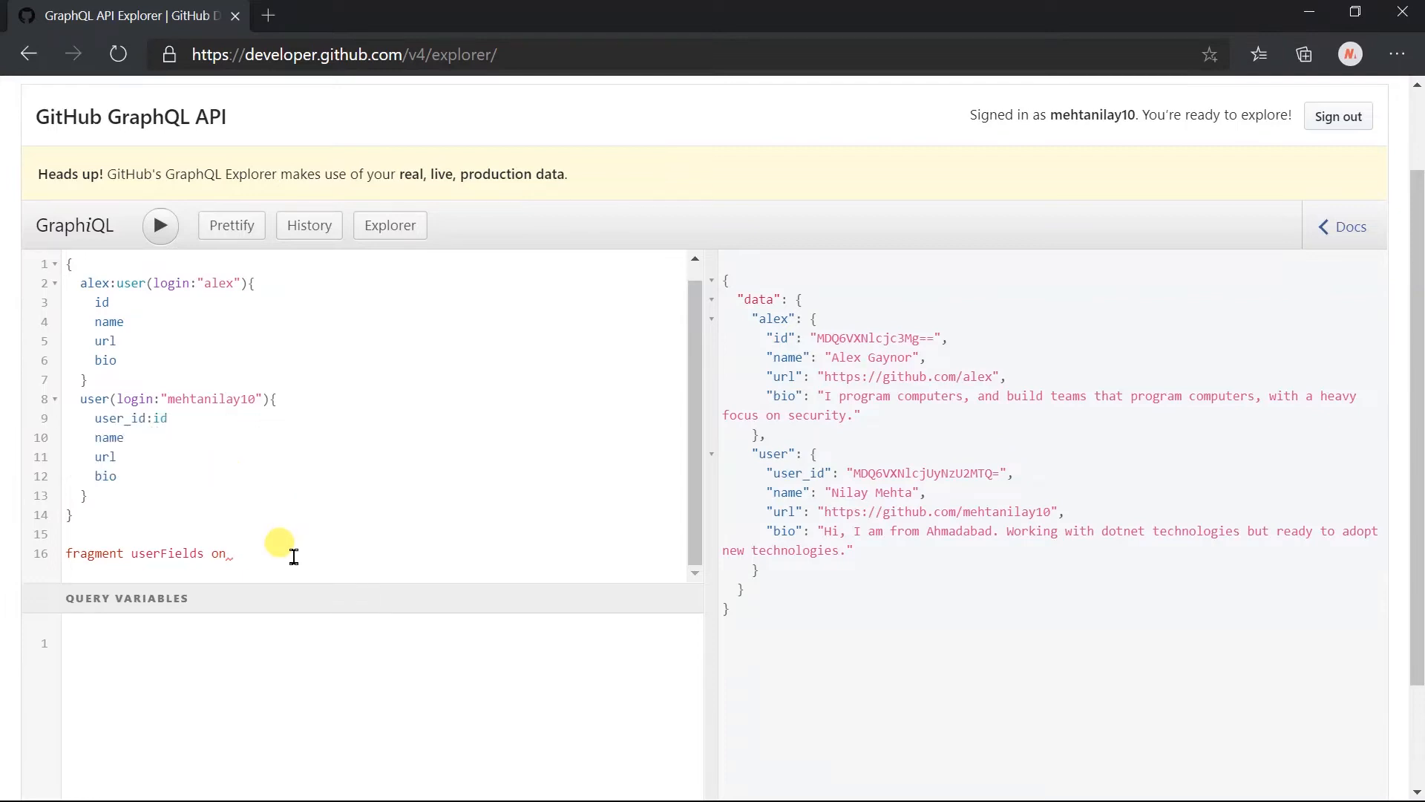
pyautogui.write('User{')
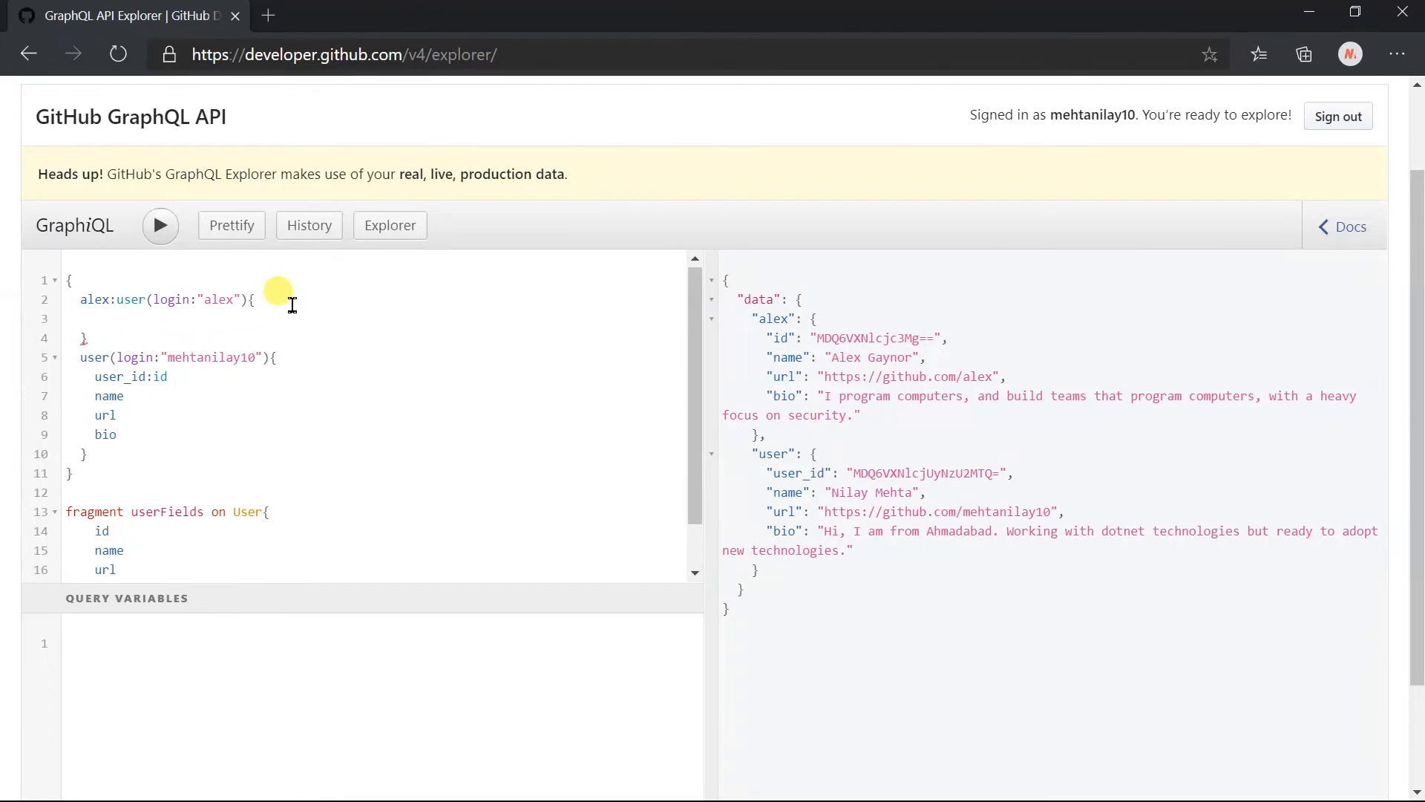
# - Spread ...userFields into both user queries and run it, returning id, name, url and bio for each
pyautogui.write('...us')
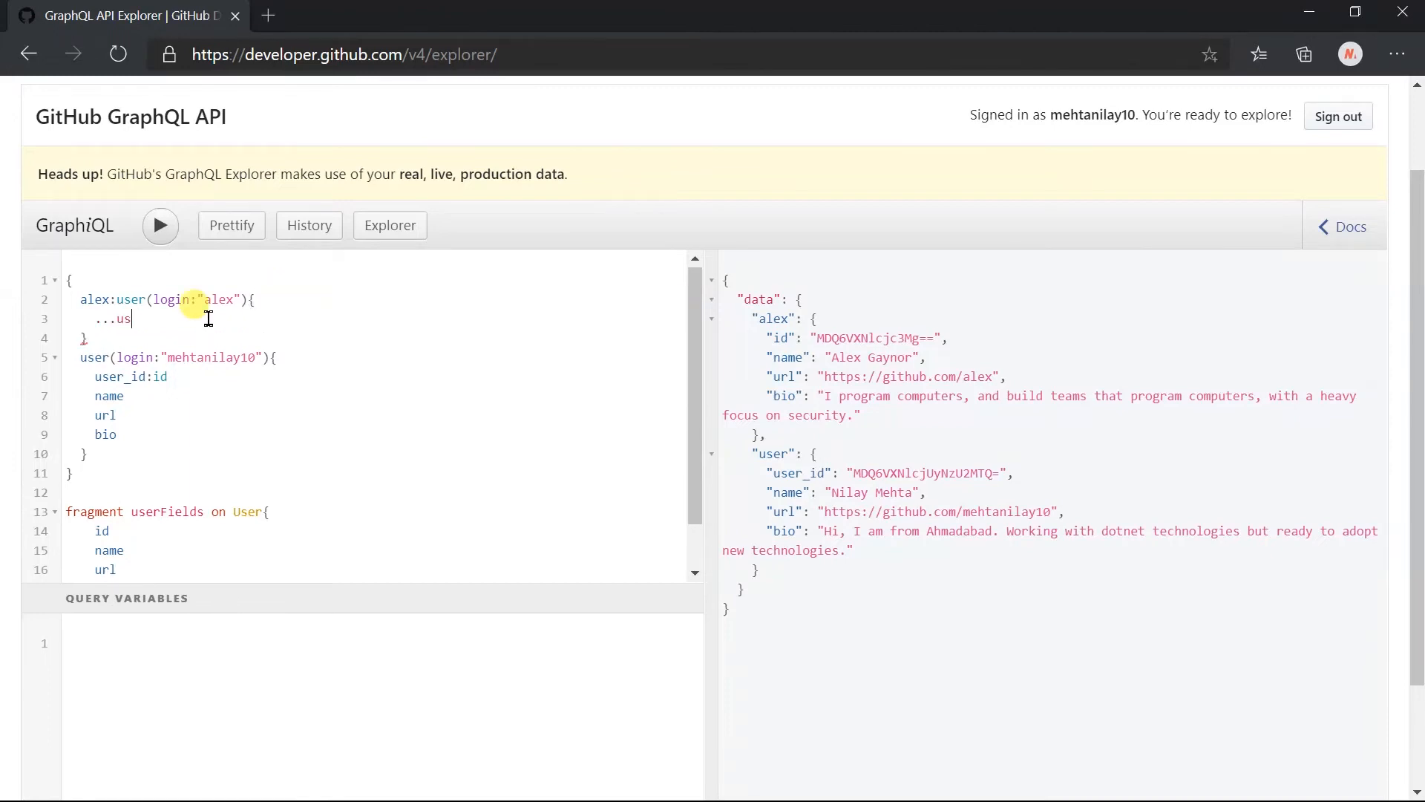
pyautogui.write('erFields')
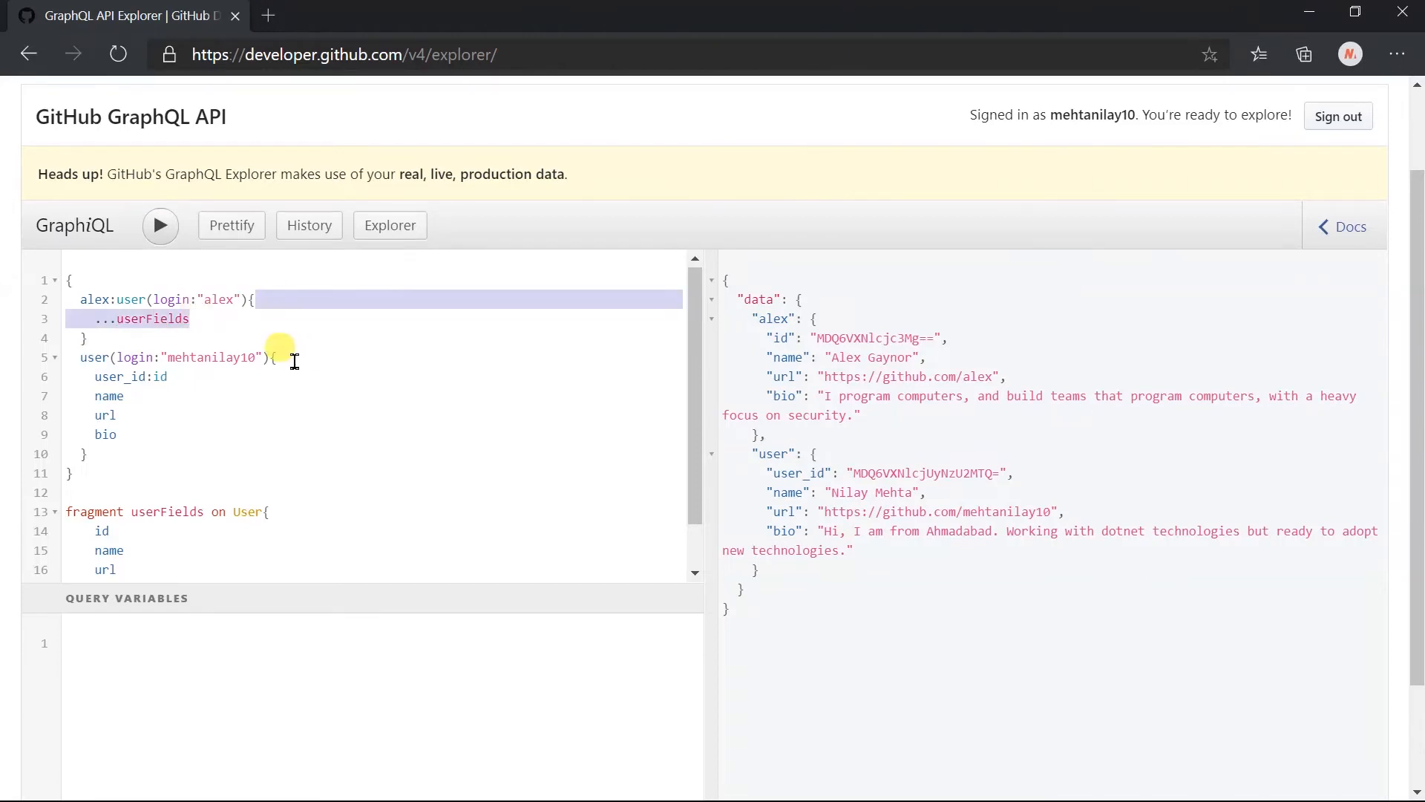
pyautogui.moveTo(273, 358); pyautogui.dragTo(116, 435)
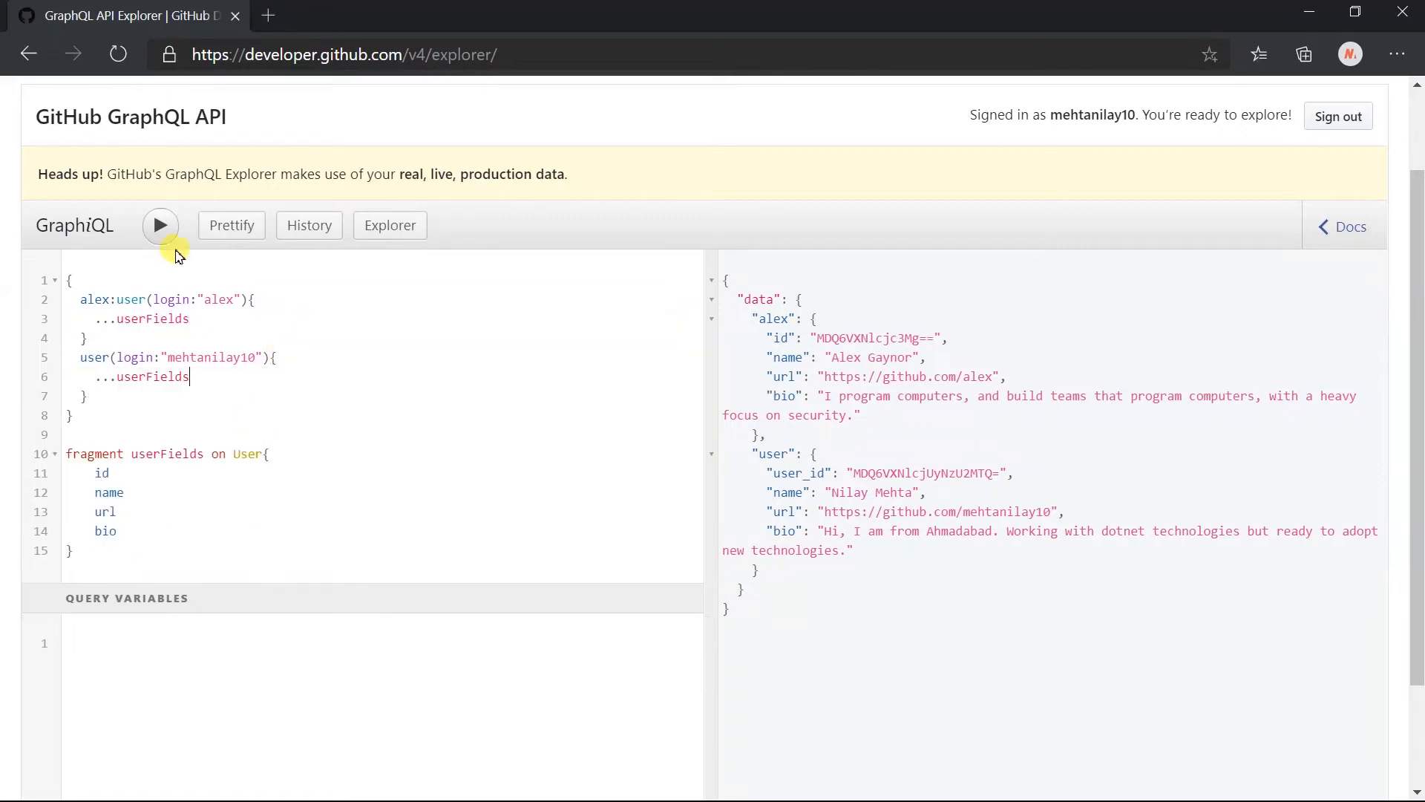
pyautogui.click(160, 224)
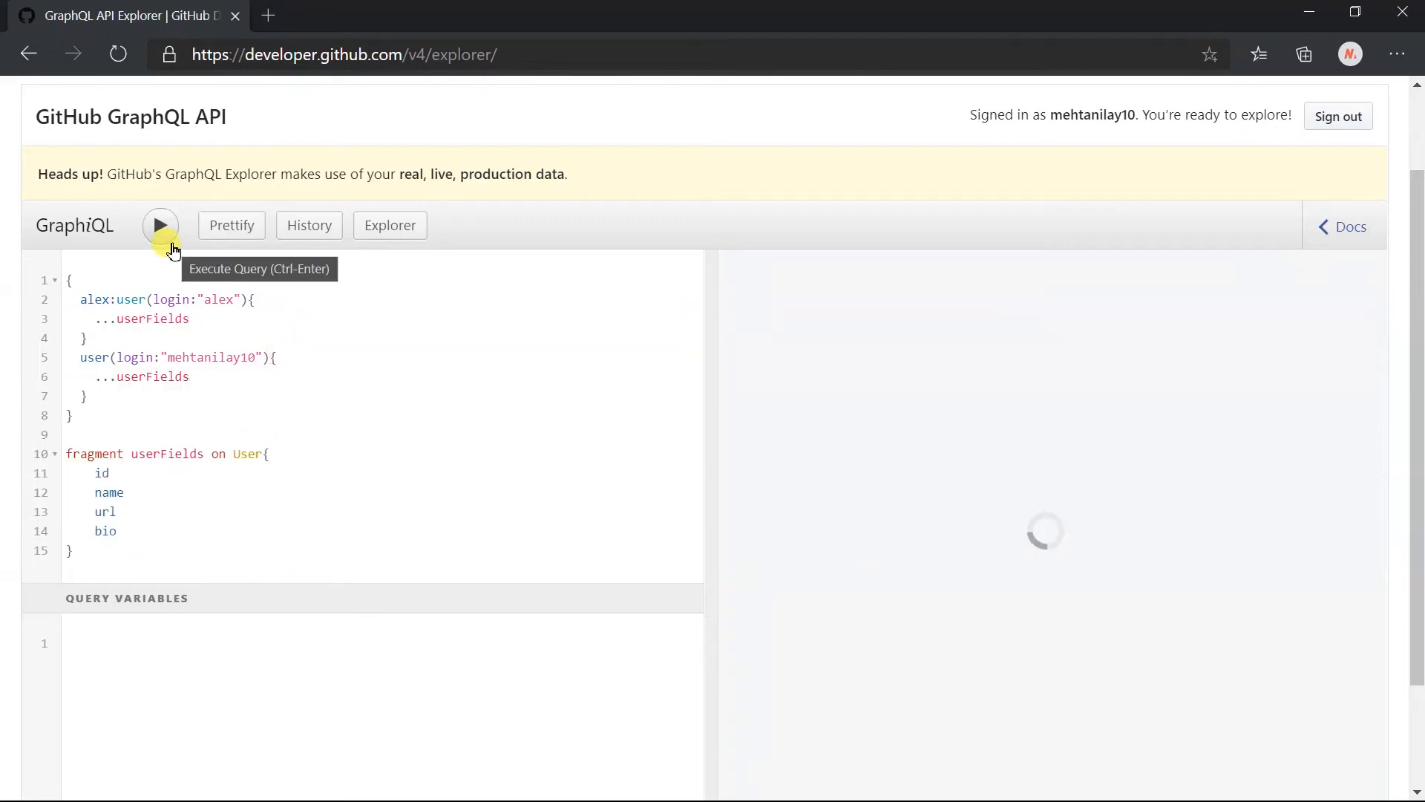
pyautogui.click(160, 226)
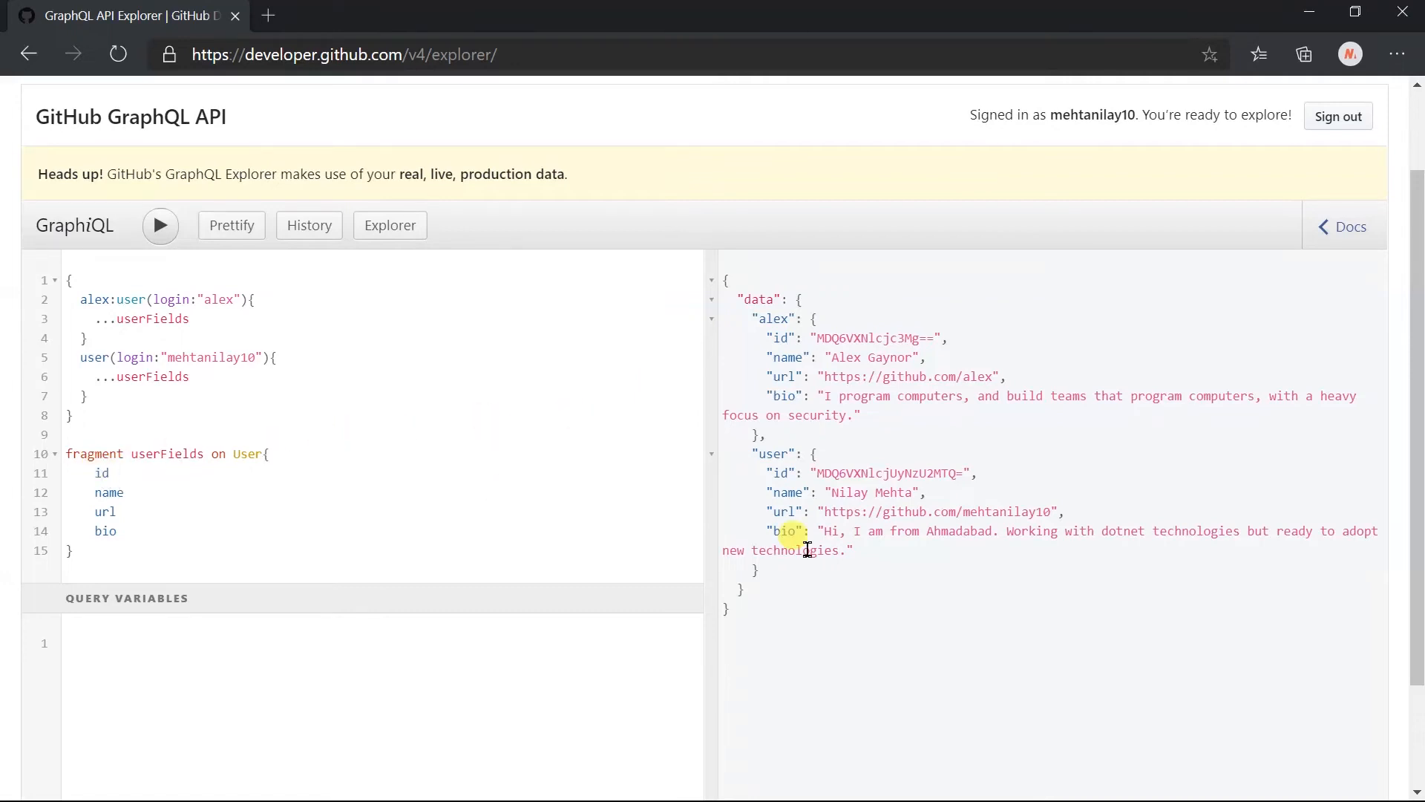
# - Alias id as user_id in the fragment and rerun the query with the aliased field
pyautogui.write('user_id:id')
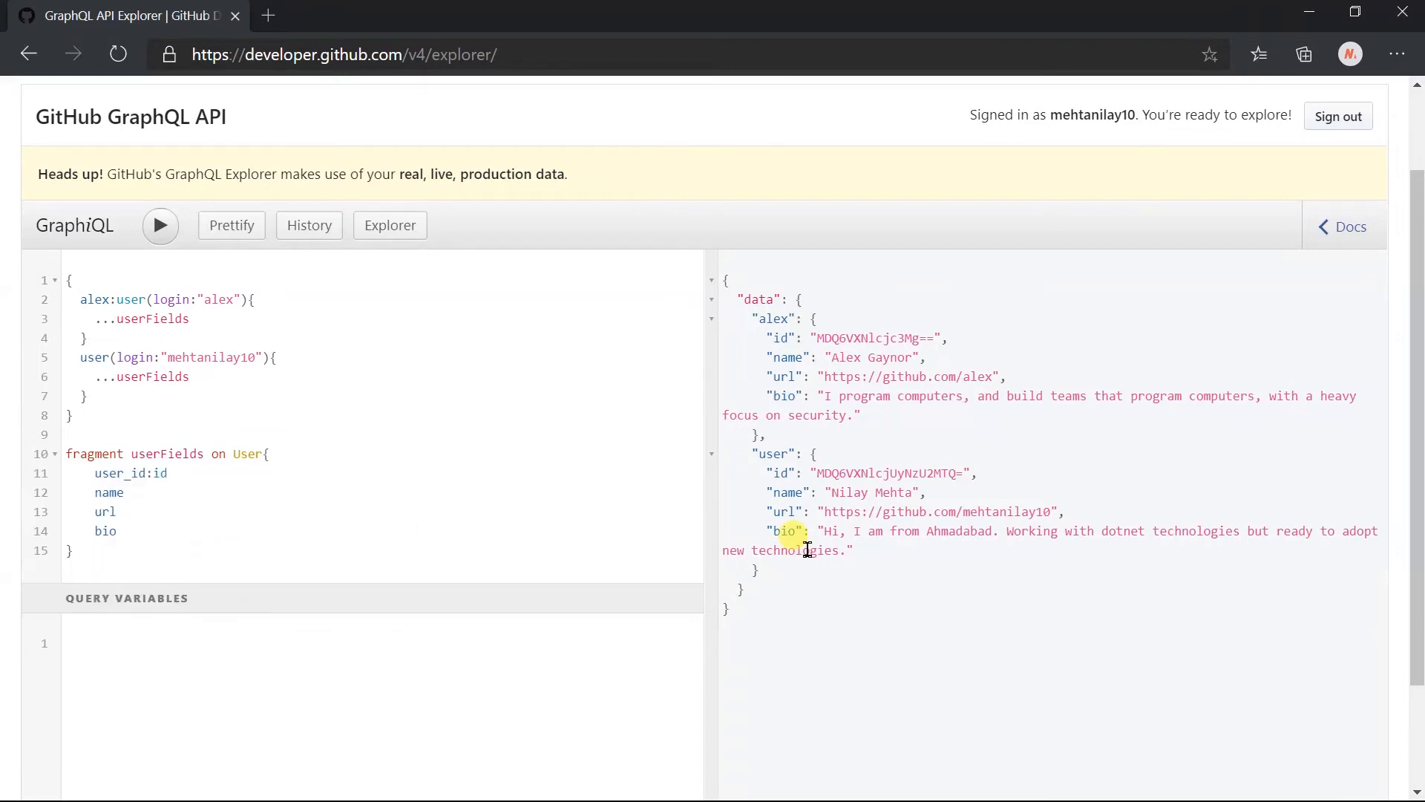
pyautogui.click(156, 473)
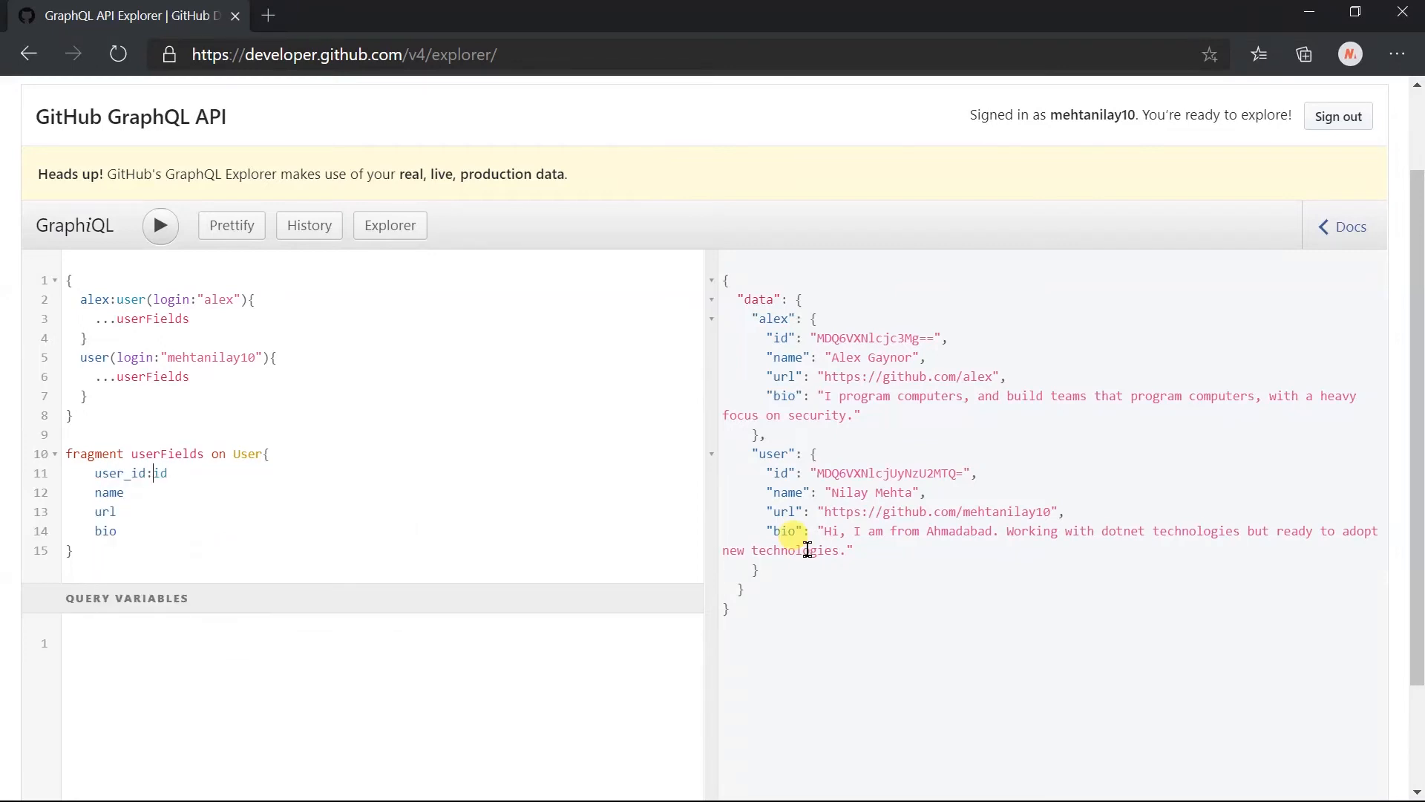
pyautogui.click(160, 225)
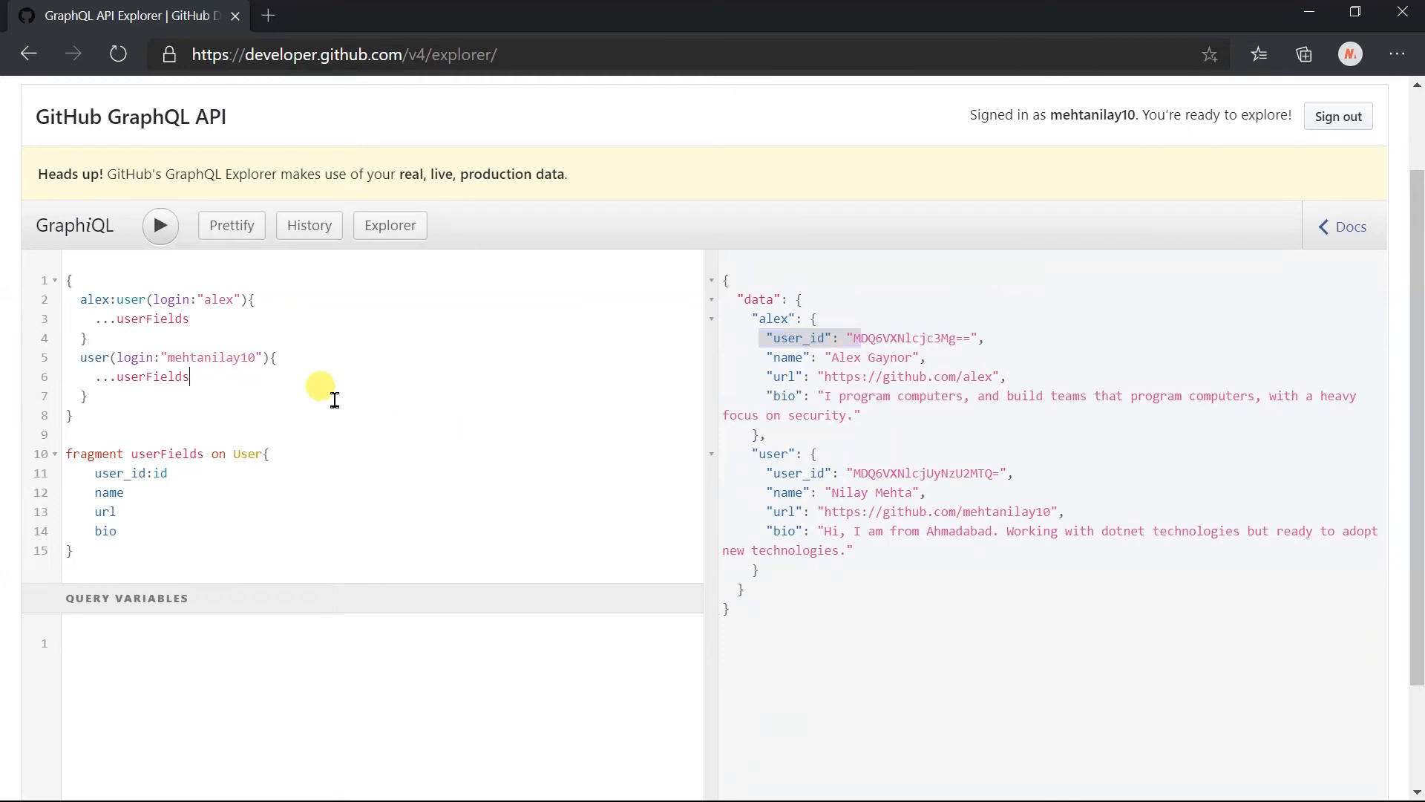
# - Add location under ...userFields in the second query, rerun it, then show the open-windows overview
pyautogui.write('location')
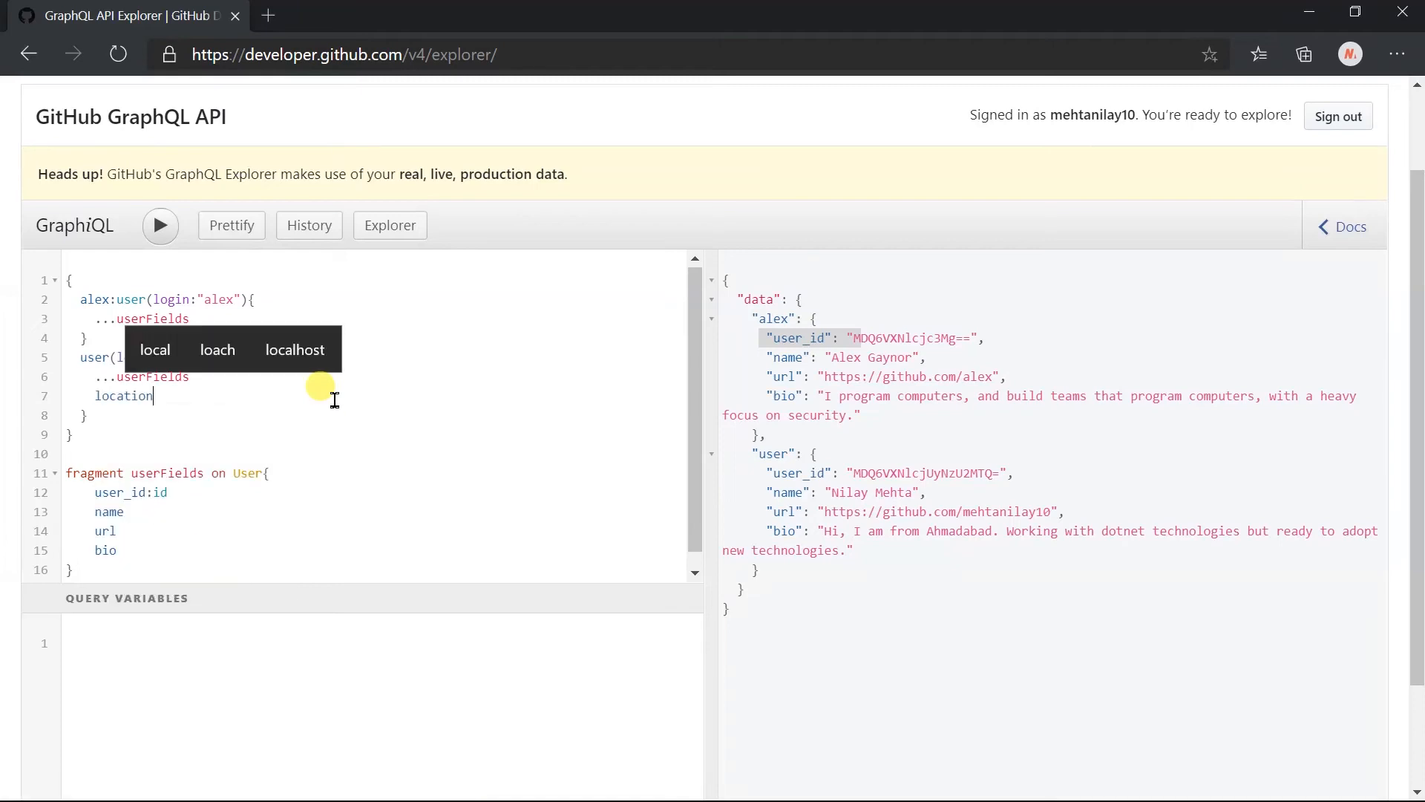
pyautogui.click(161, 226)
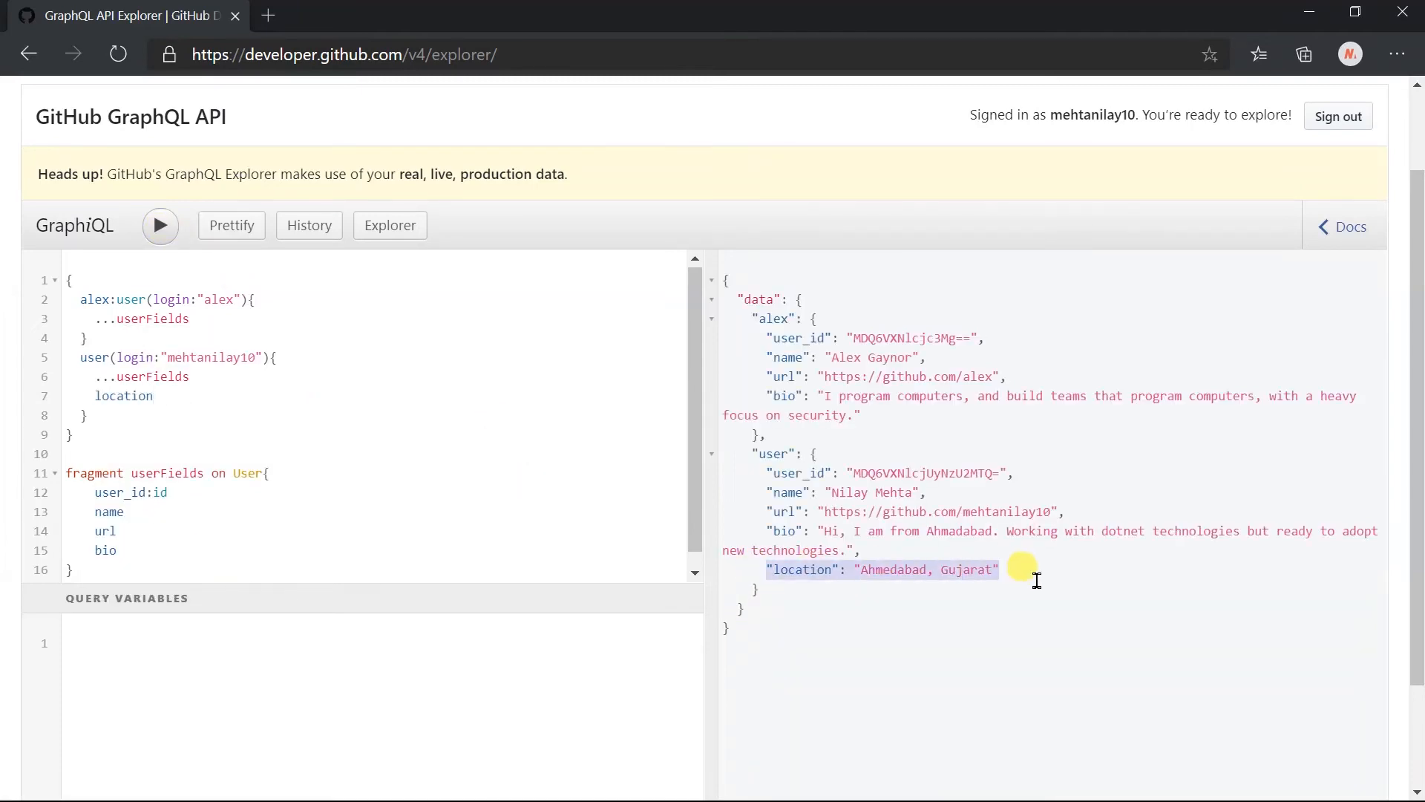
pyautogui.press('Win+Tab')
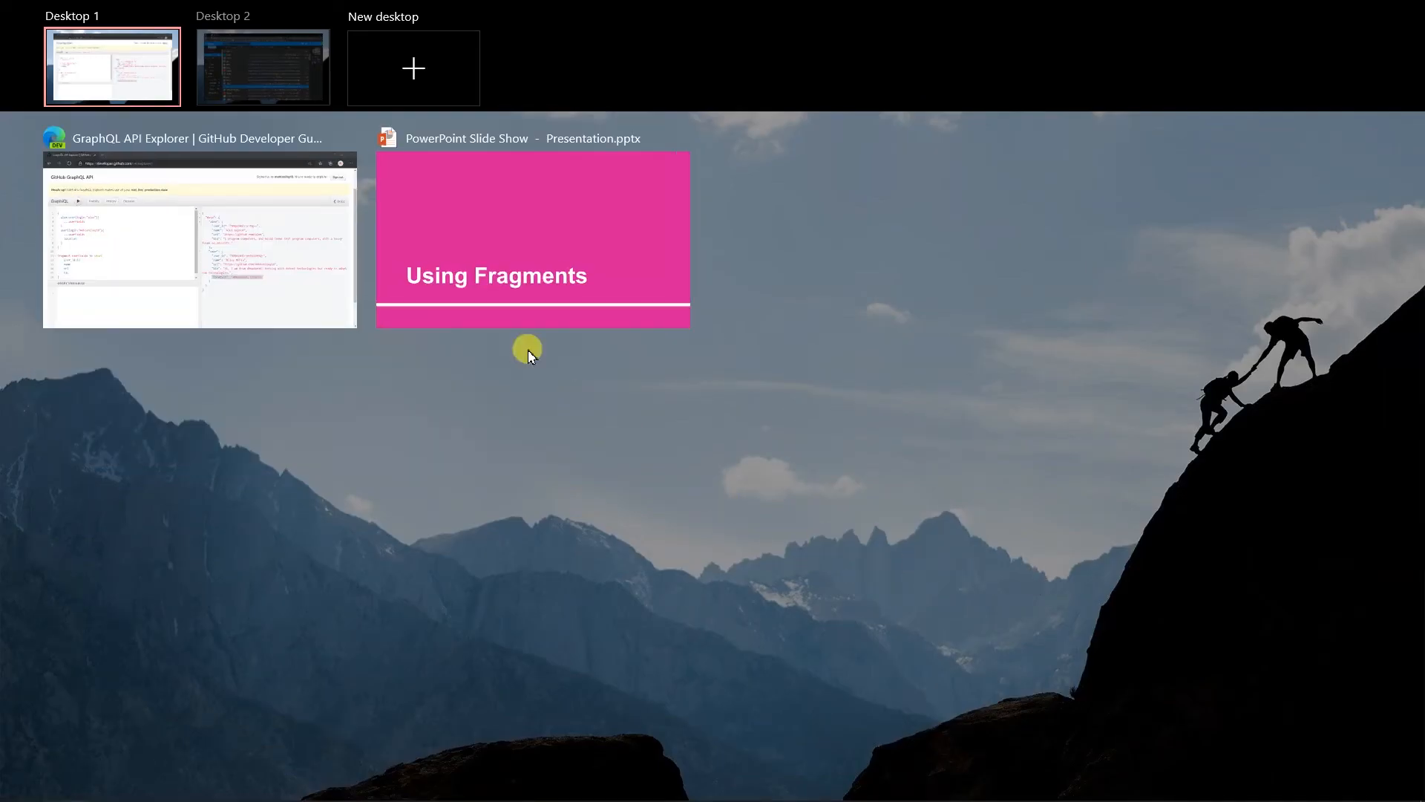